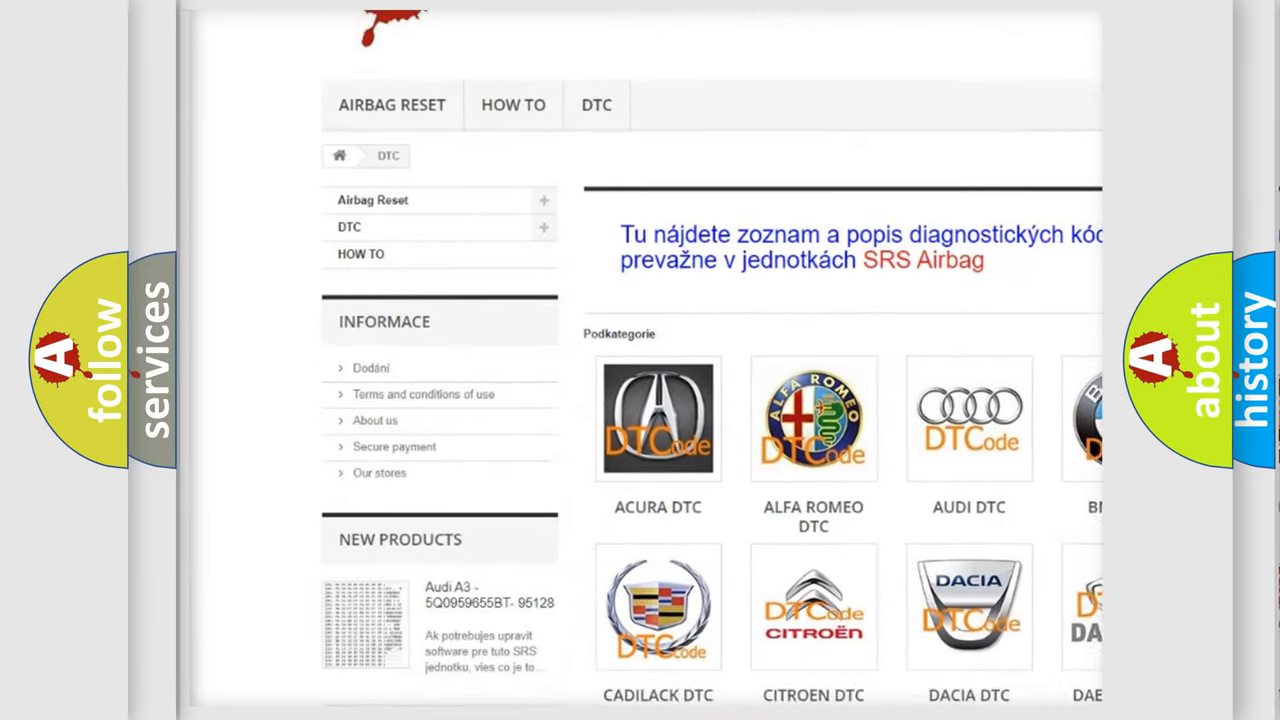
scroll(down, 3)
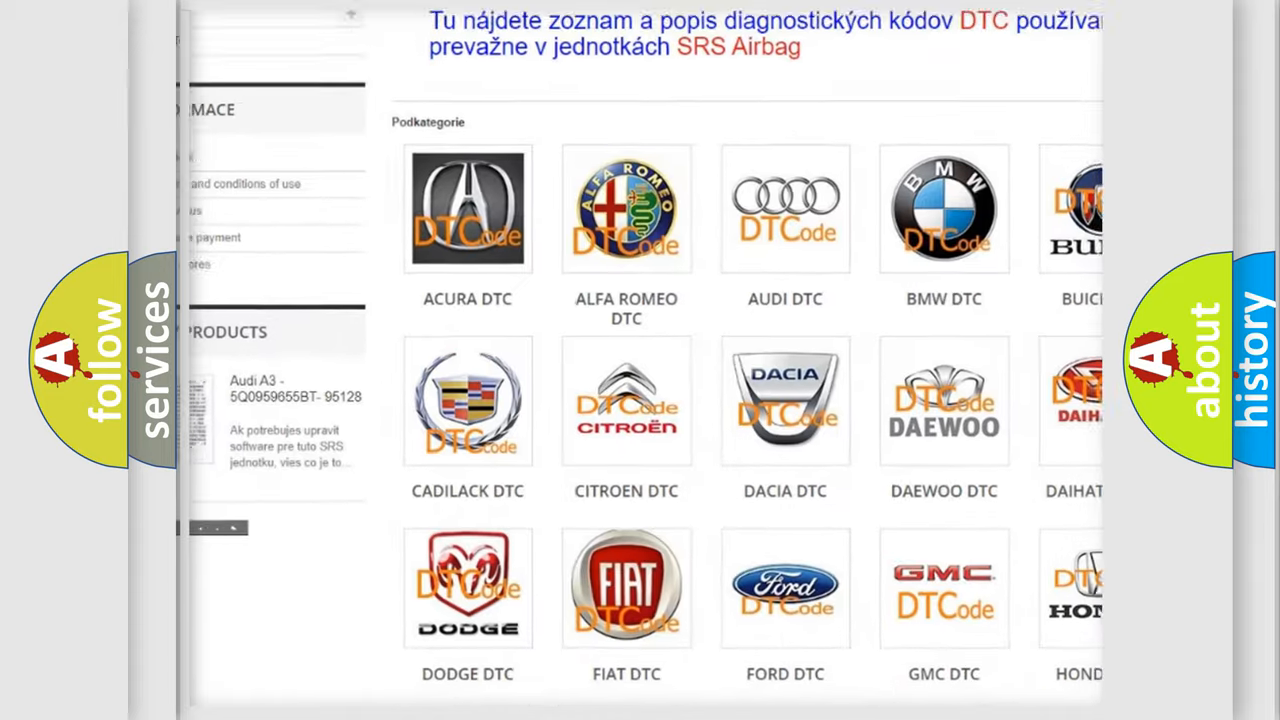